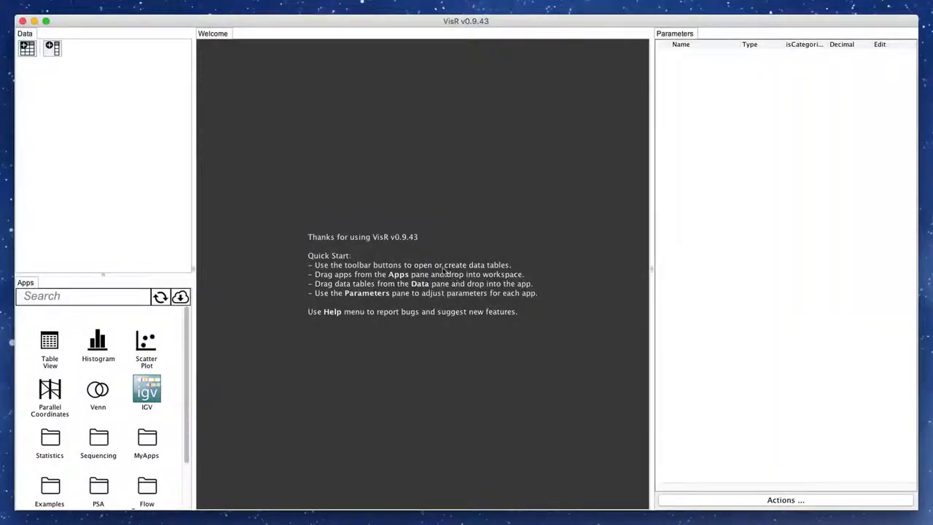
pyautogui.moveTo(105, 100)
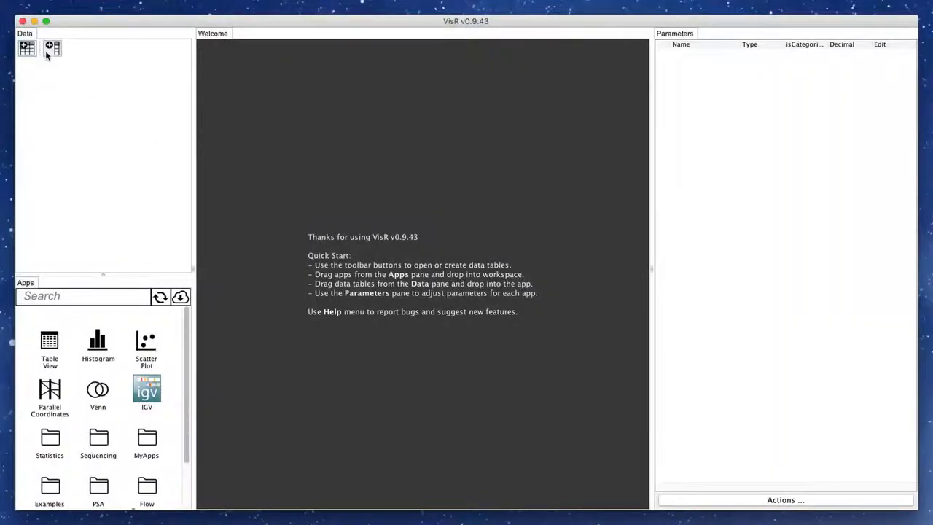
# - Open SEQC.txt as a tab-delimited data table named SEQC with a header row
pyautogui.click(27, 49)
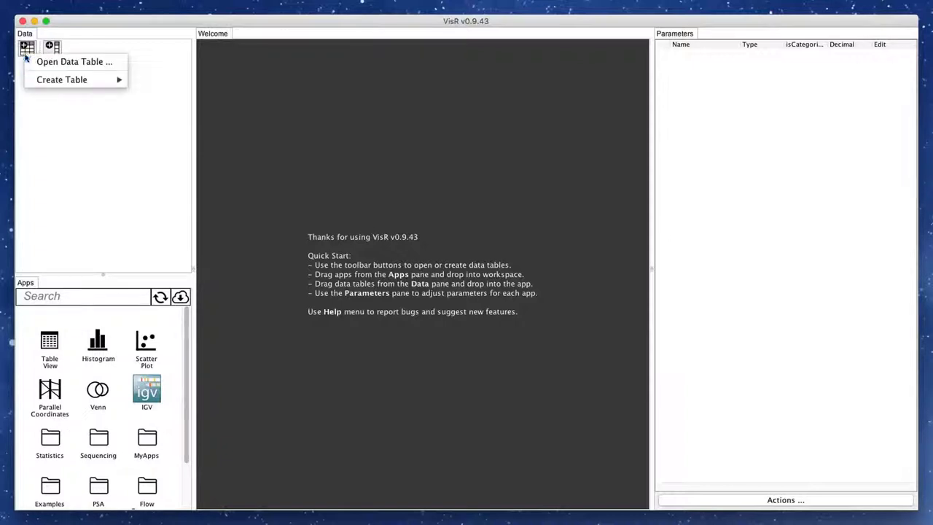
pyautogui.click(73, 61)
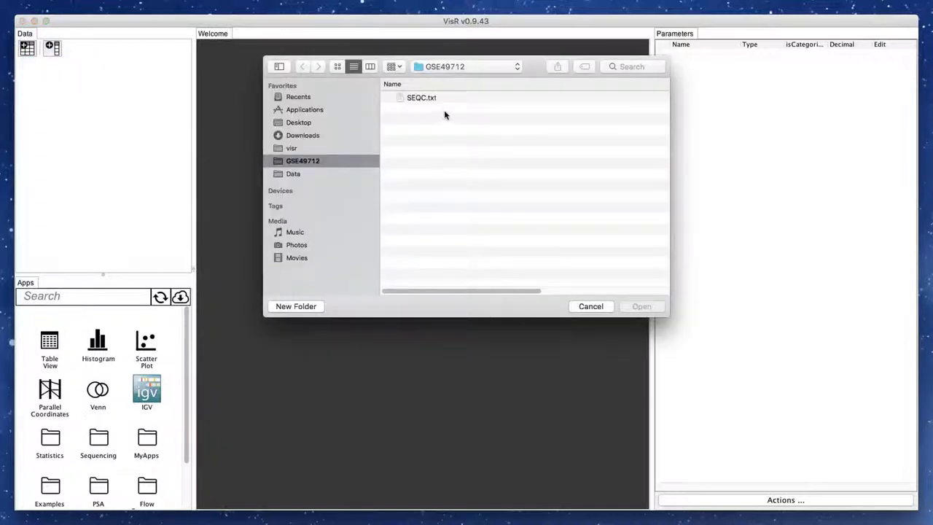
pyautogui.click(422, 97)
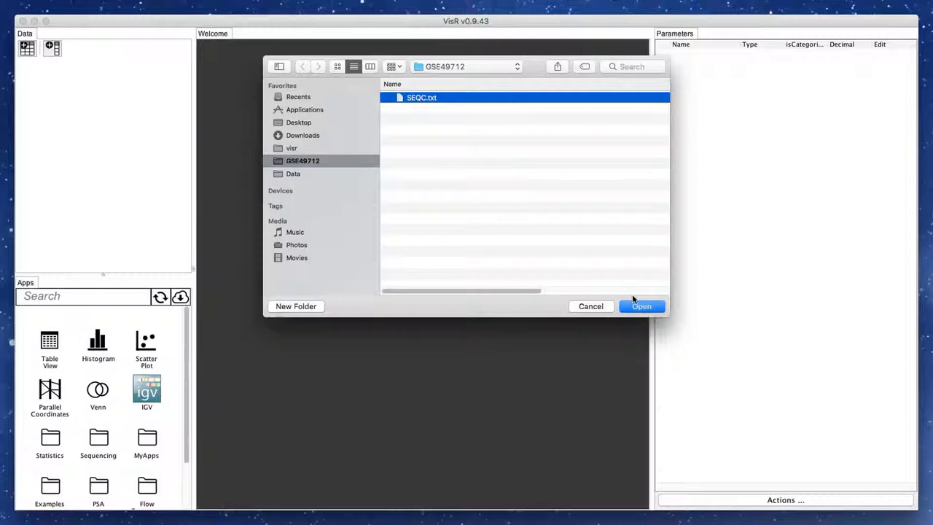
pyautogui.click(642, 306)
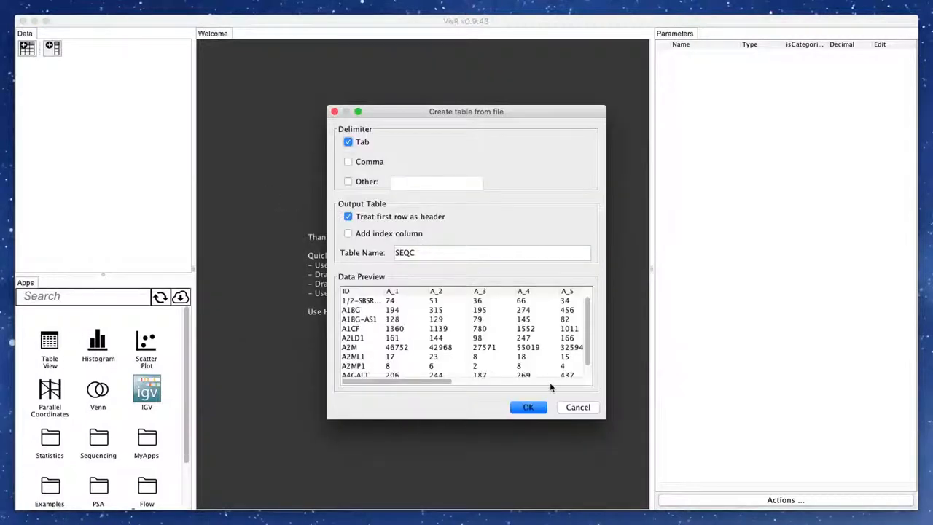
pyautogui.click(527, 407)
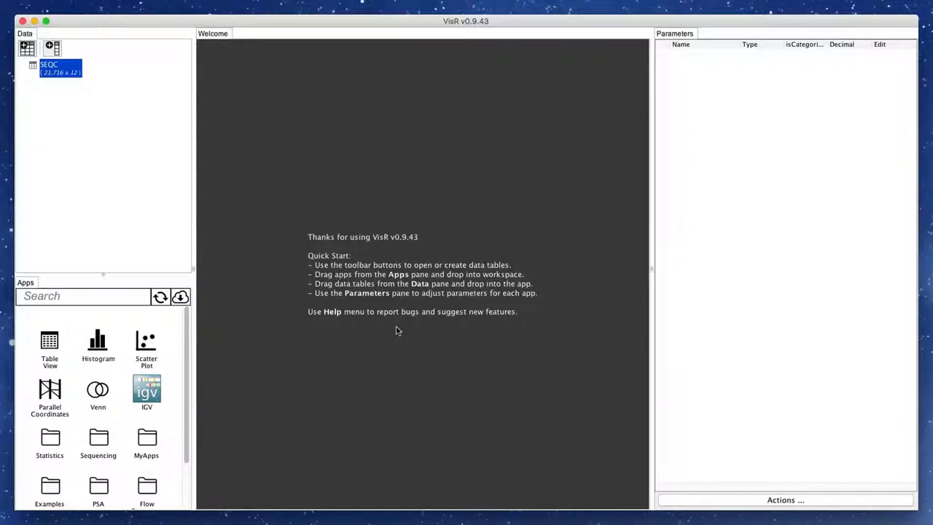
pyautogui.moveTo(49, 339); pyautogui.dragTo(394, 347)
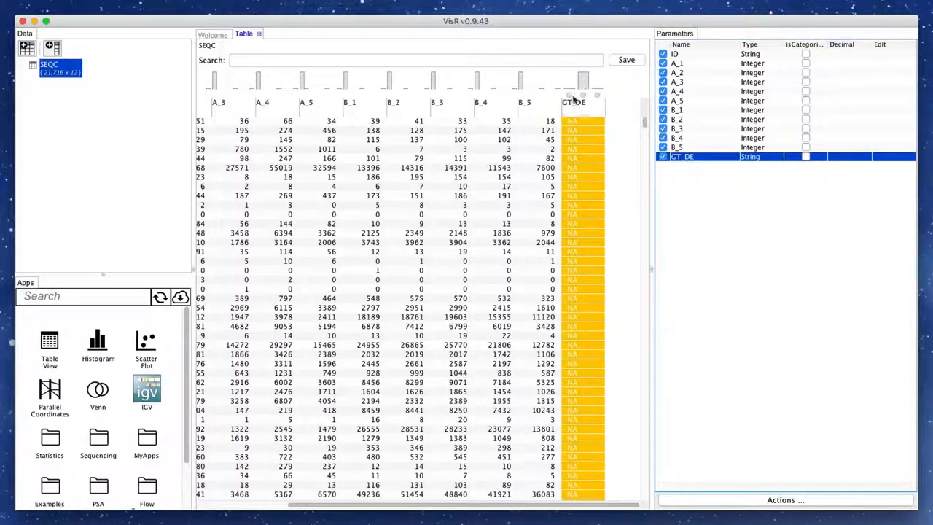
pyautogui.click(583, 95)
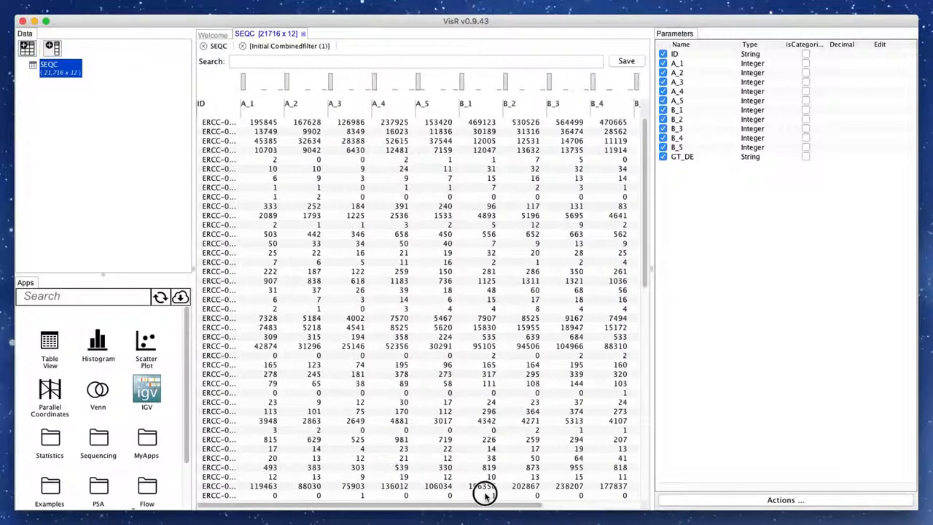
pyautogui.scroll(-3)
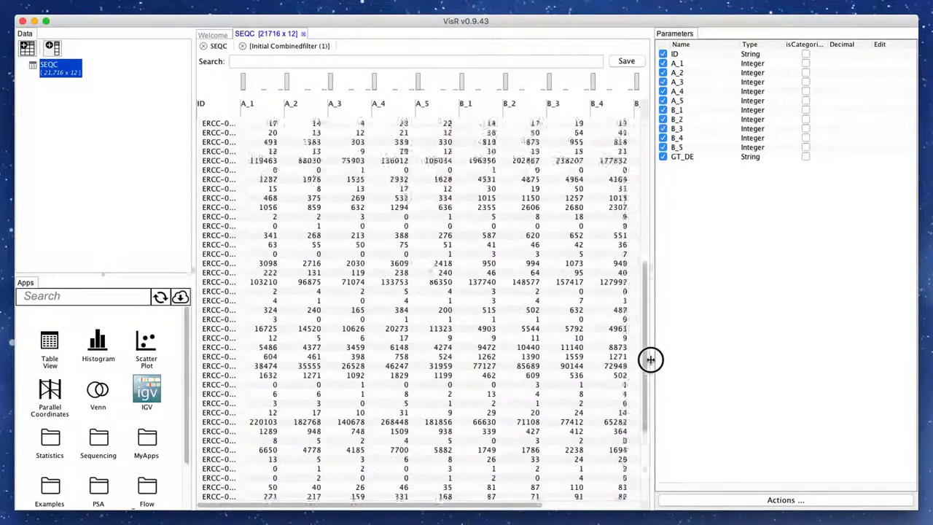
pyautogui.scroll(-3)
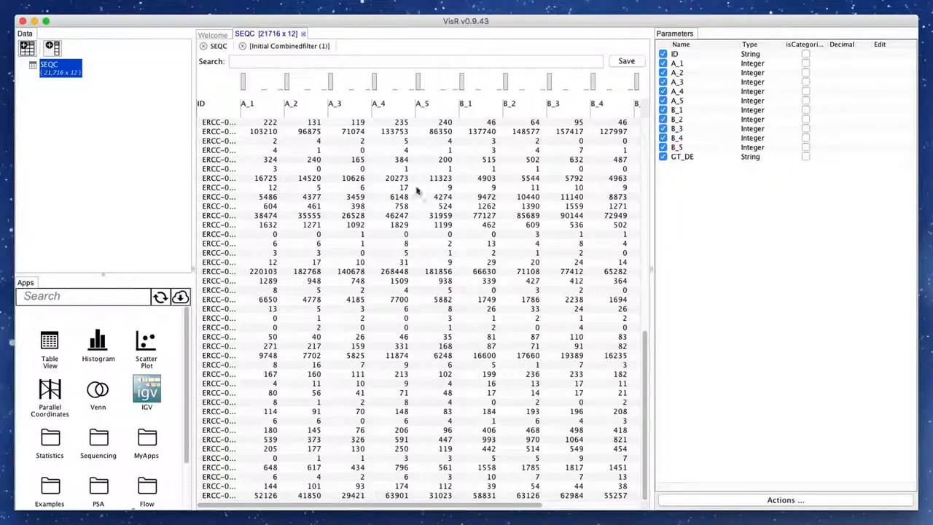
pyautogui.click(304, 34)
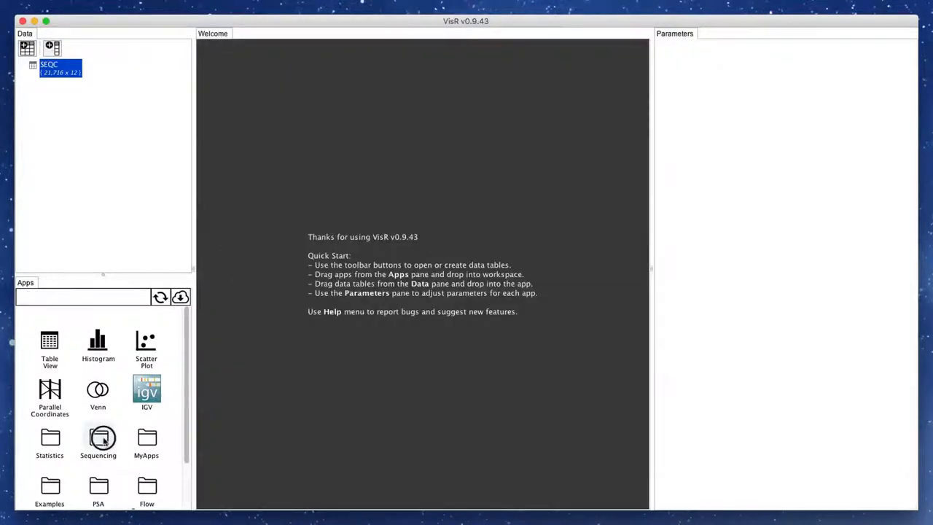
# - Run DESeq from the Sequencing apps on SEQC, A_1–A_5 versus B_1–B_5
pyautogui.click(97, 437)
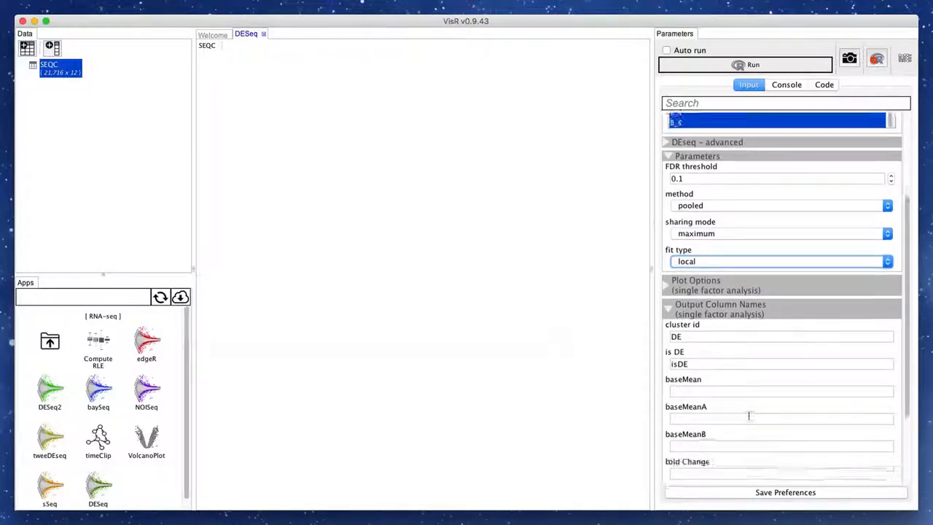
pyautogui.scroll(3)
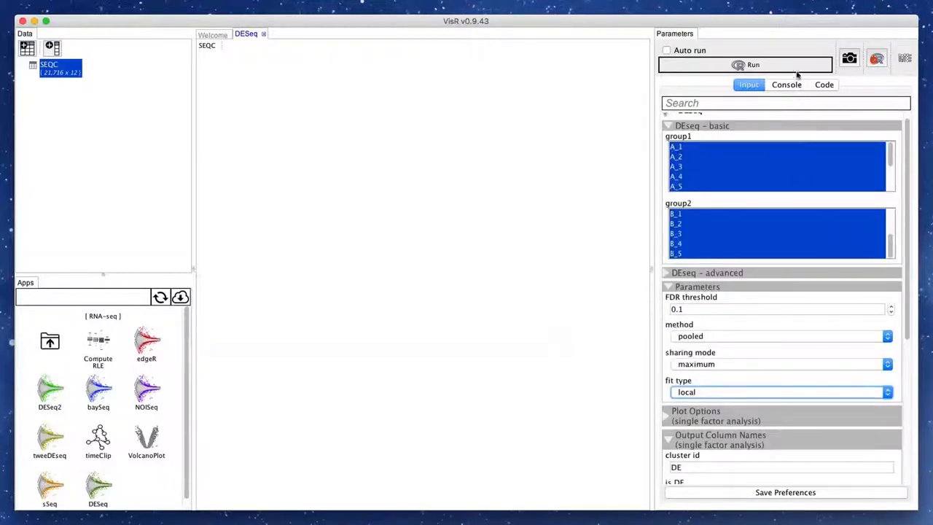
pyautogui.click(745, 64)
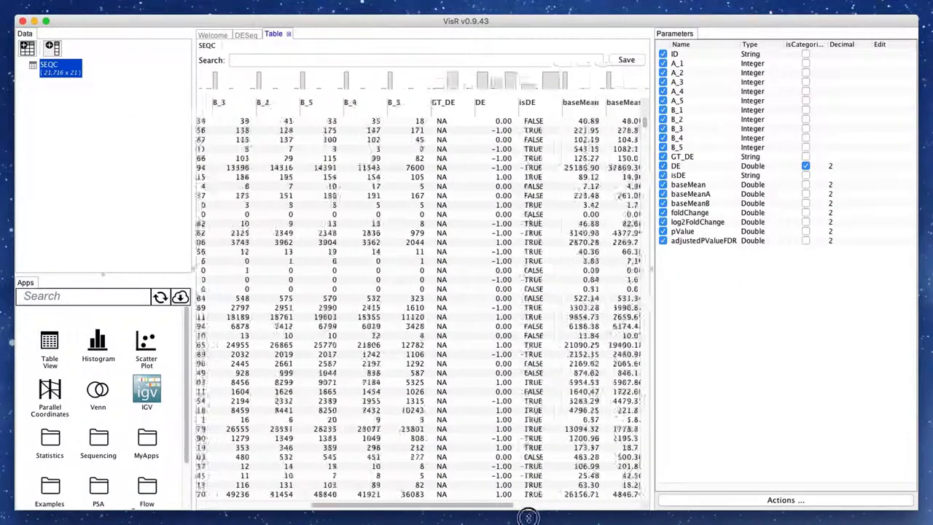
# - Browse the DE, isDE and p-value result columns, then close the results table
pyautogui.hscroll(3)
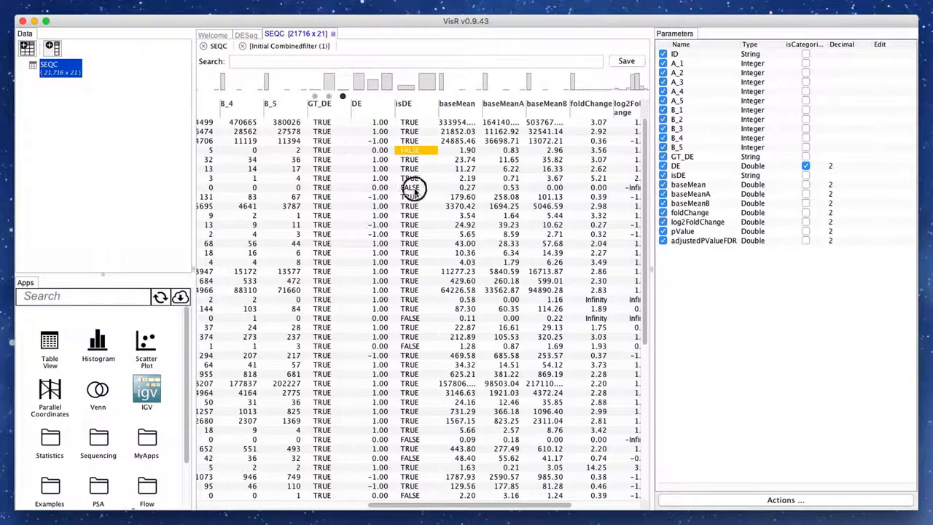
pyautogui.click(410, 188)
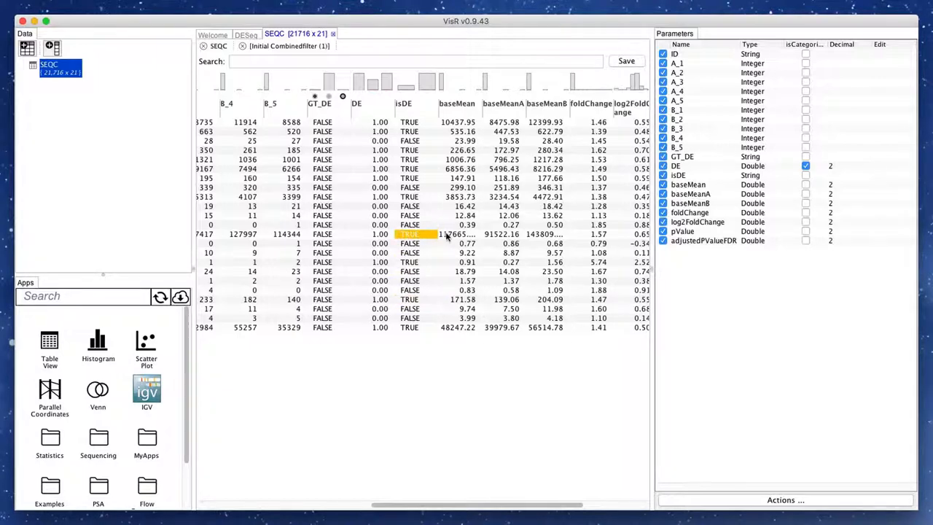
pyautogui.moveTo(295, 222)
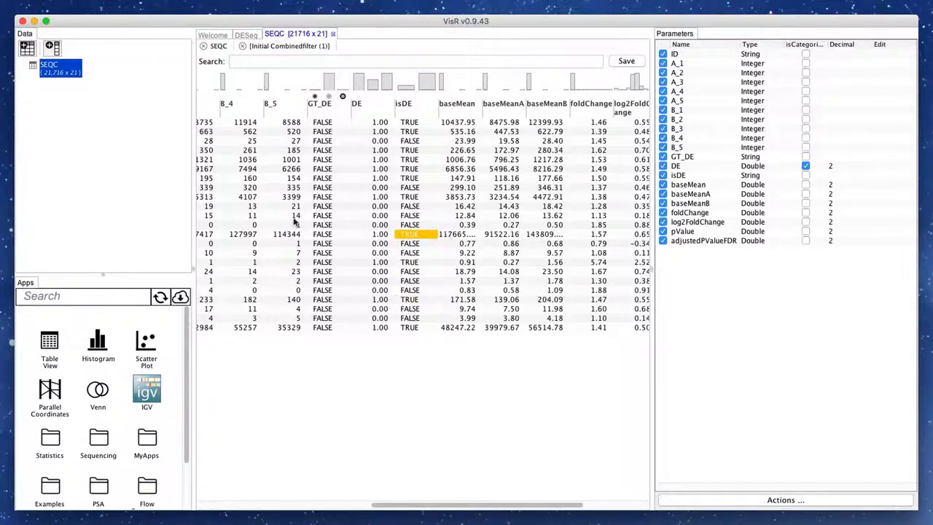
pyautogui.click(333, 33)
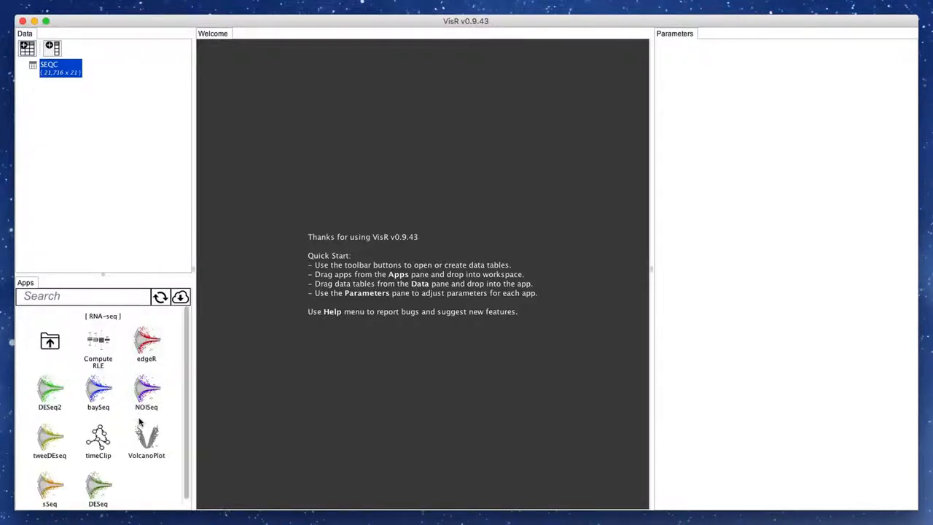
# - Open DESeq in ModEx sampling mode and widen the FDR threshold range
pyautogui.doubleClick(98, 485)
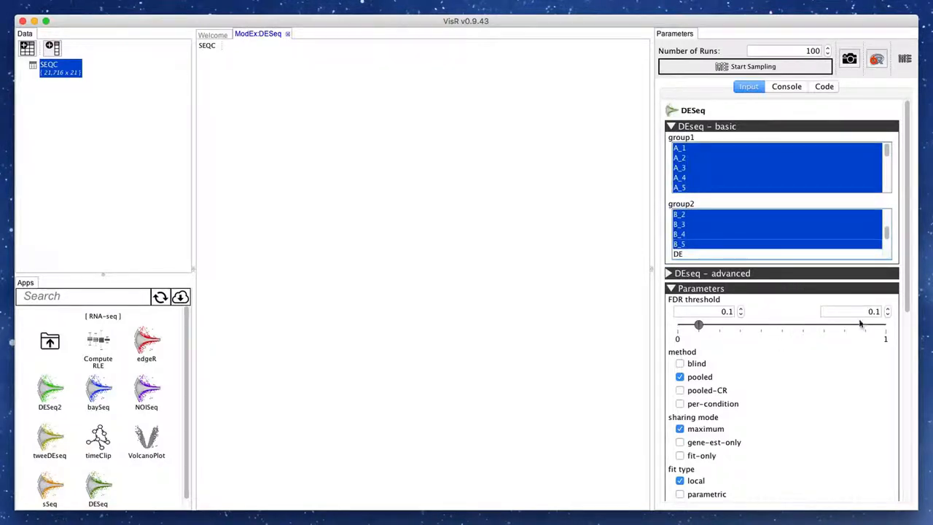
pyautogui.moveTo(698, 325); pyautogui.dragTo(696, 326)
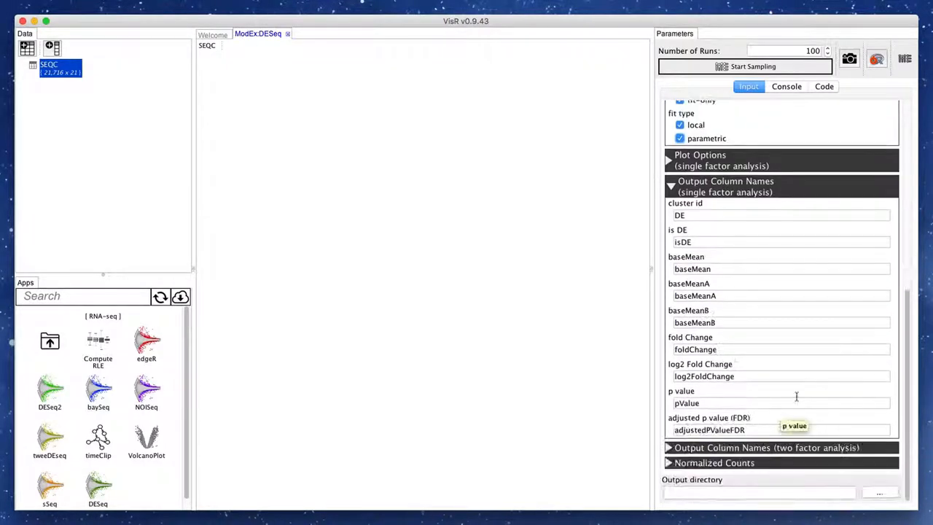
# - Create the SEQC_DESeq_500 folder inside GSE49712 as the output directory
pyautogui.click(880, 493)
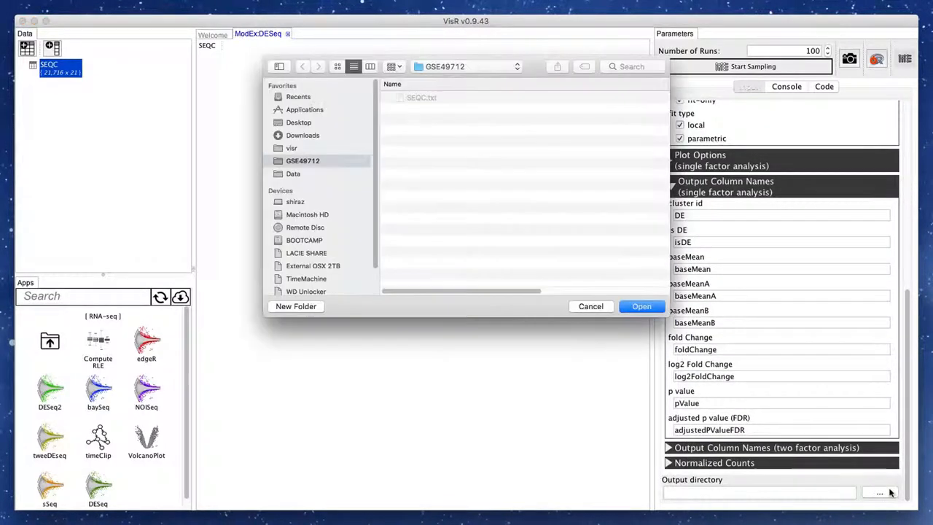
pyautogui.click(295, 306)
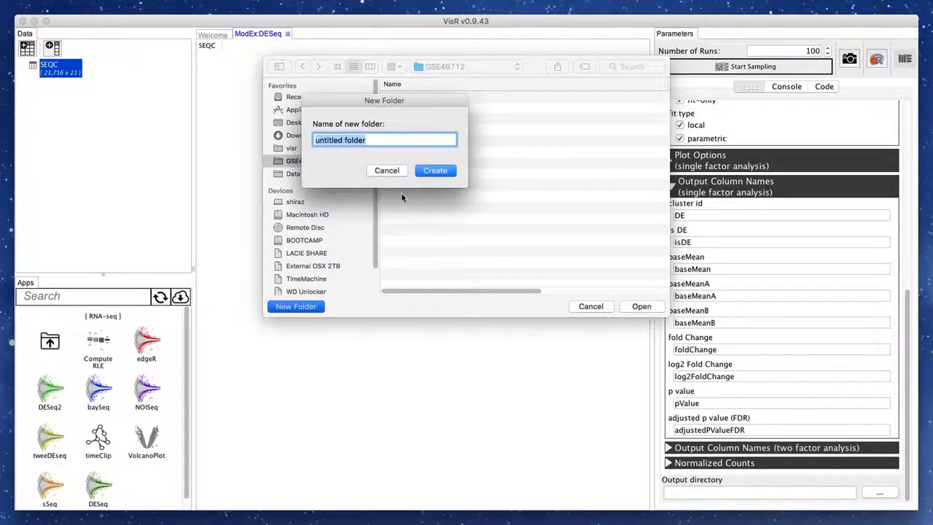
pyautogui.write('SEQ')
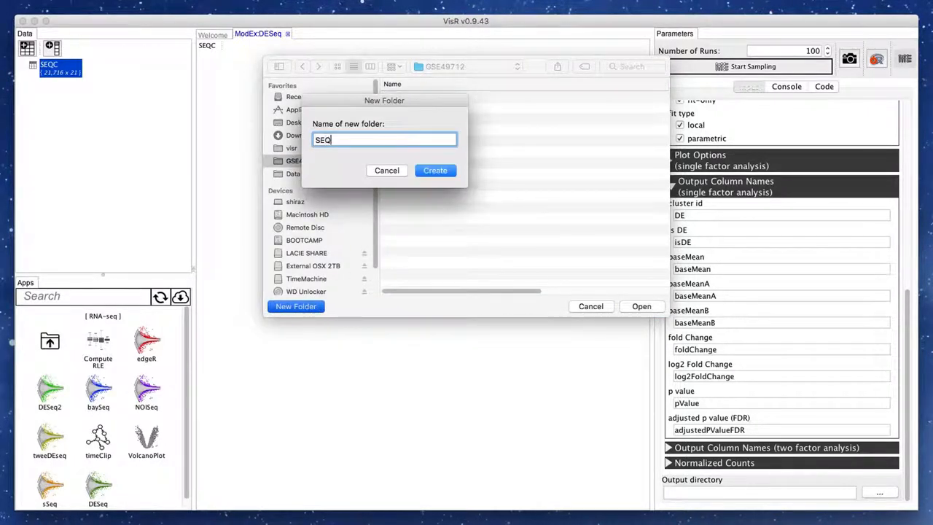
pyautogui.write('C_DESeq_')
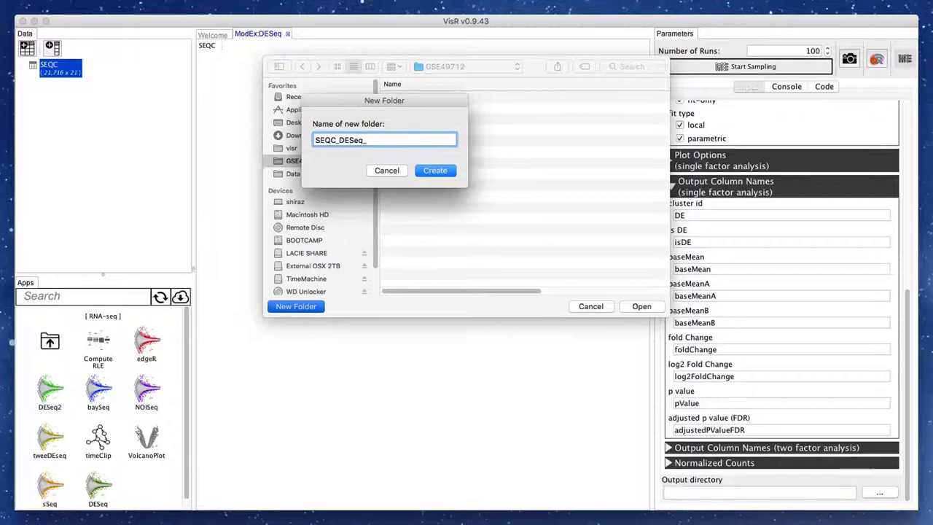
pyautogui.write('500')
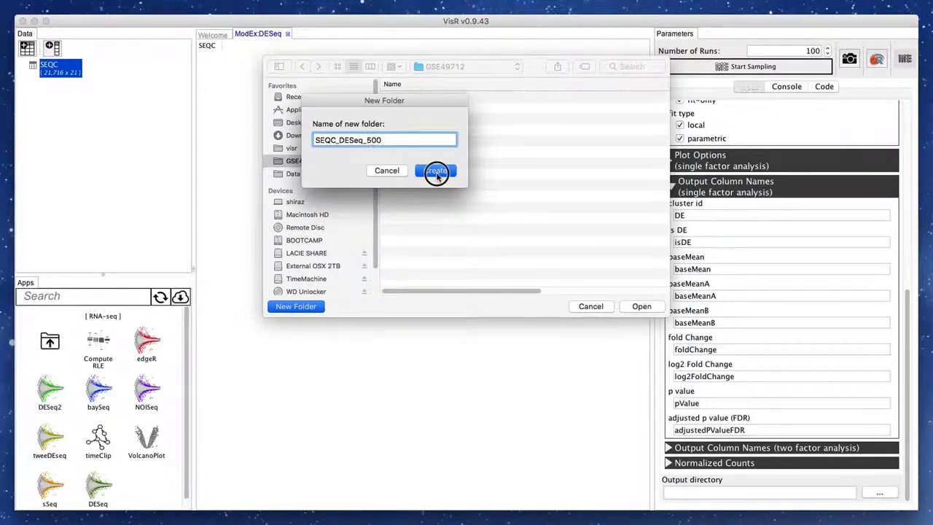
pyautogui.click(436, 170)
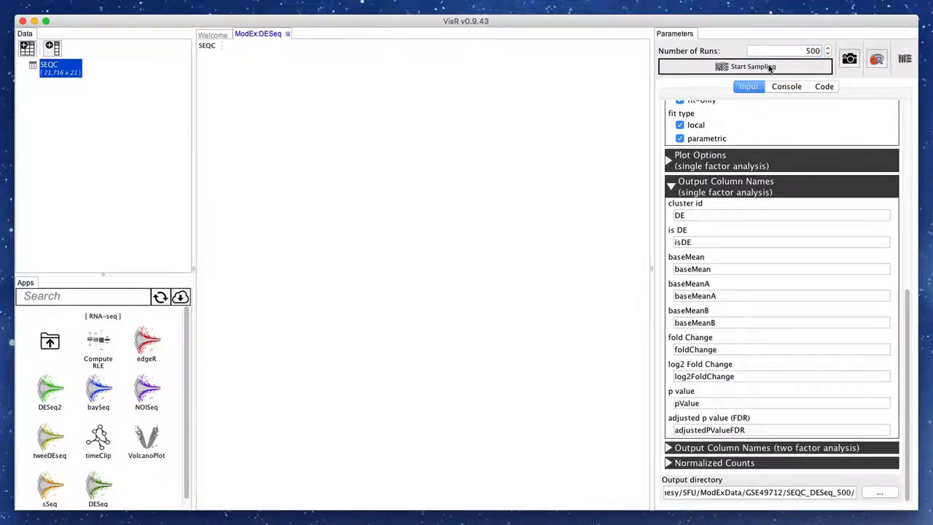
# - Start sampling 500 DESeq runs on SEQC
pyautogui.click(745, 66)
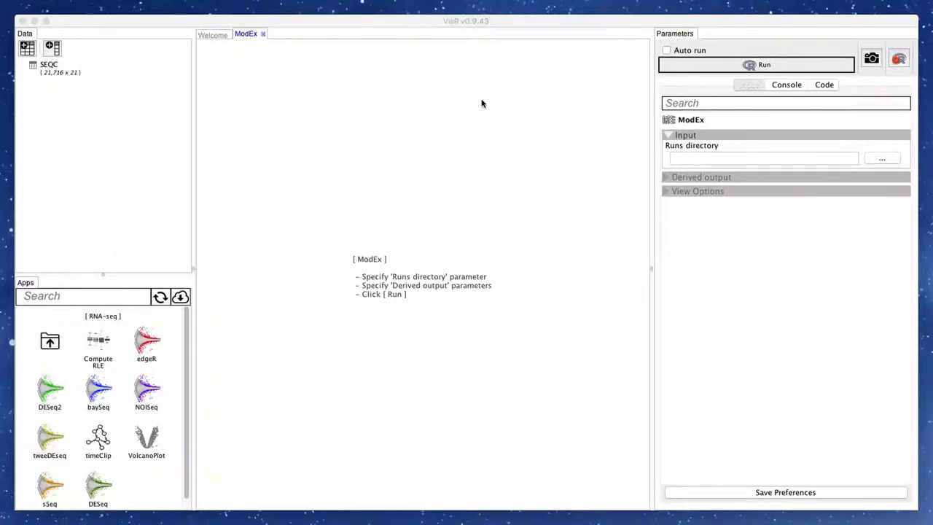
pyautogui.moveTo(474, 134)
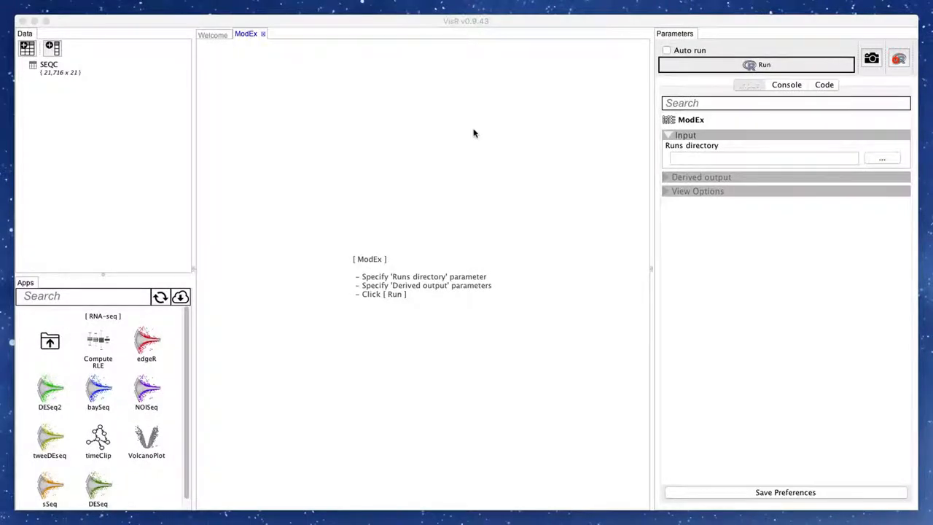
pyautogui.moveTo(467, 151)
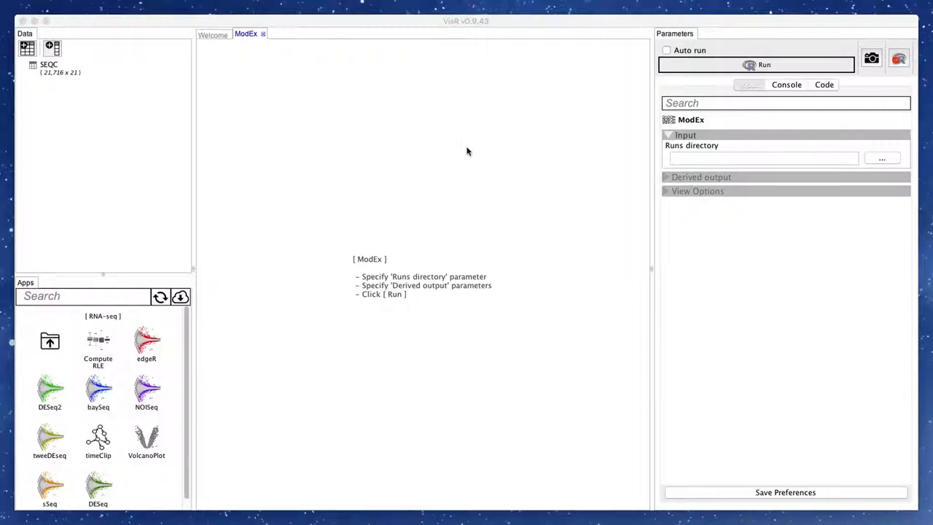
# - Set the runs directory to the SEQC_DESeq_500 folder
pyautogui.click(882, 158)
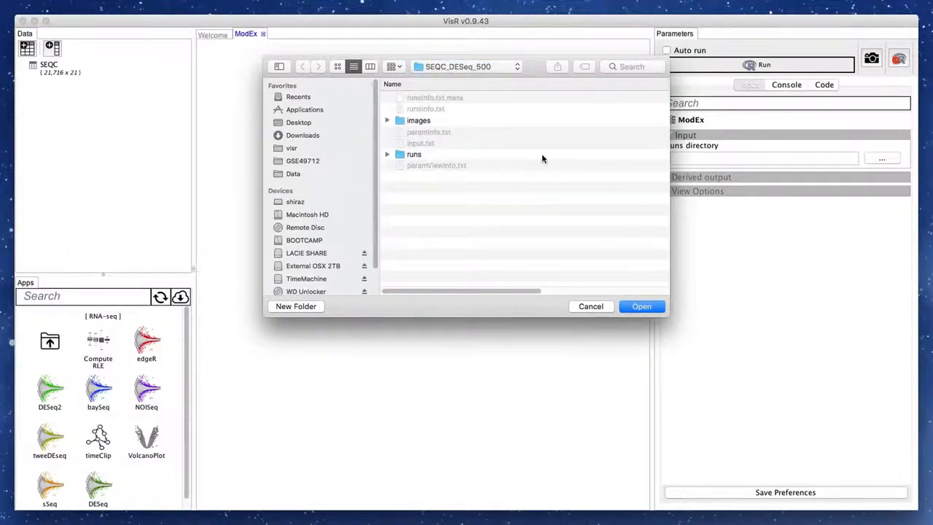
pyautogui.click(641, 305)
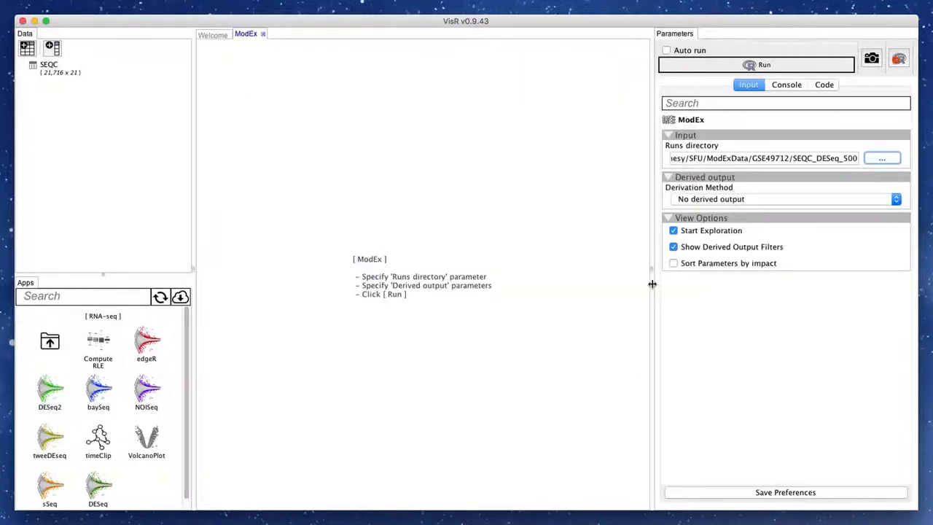
# - Derive output by comparing isDE with GT_DE from ground-truth table input.txt
pyautogui.click(784, 199)
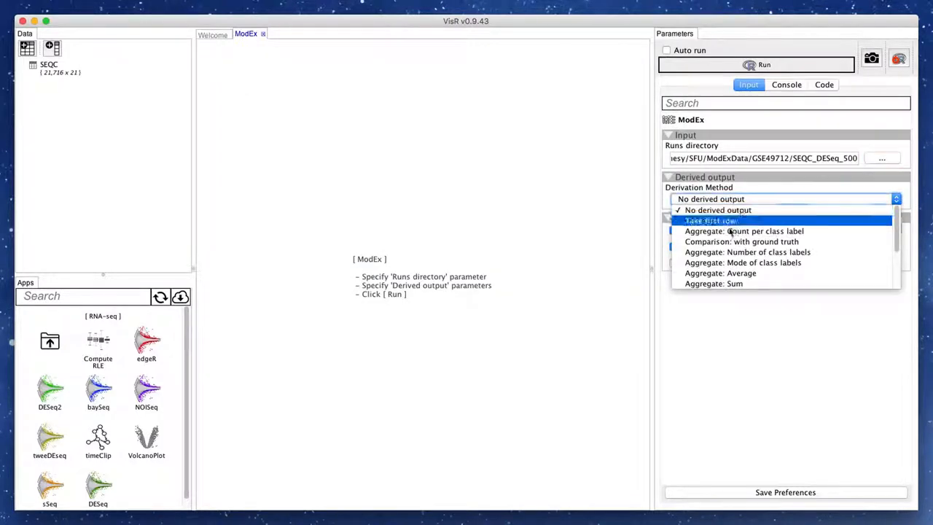
pyautogui.click(742, 241)
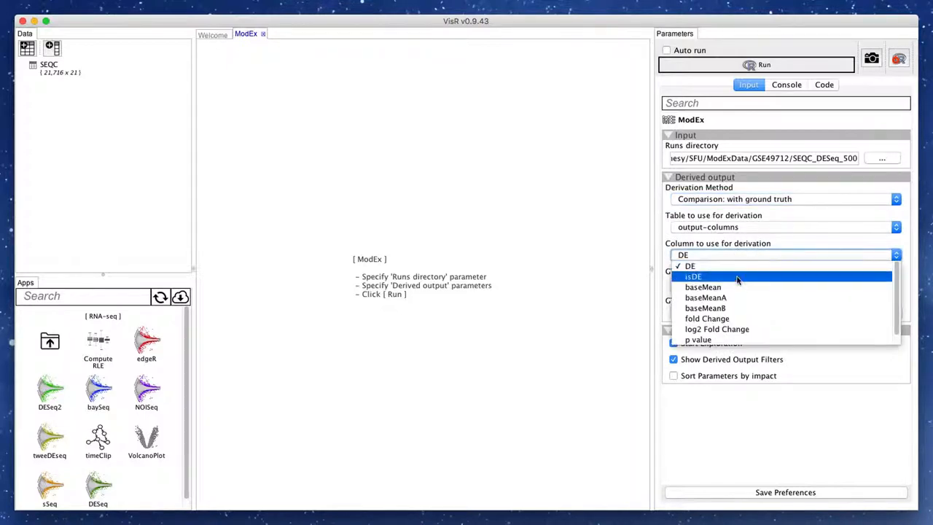
pyautogui.click(693, 276)
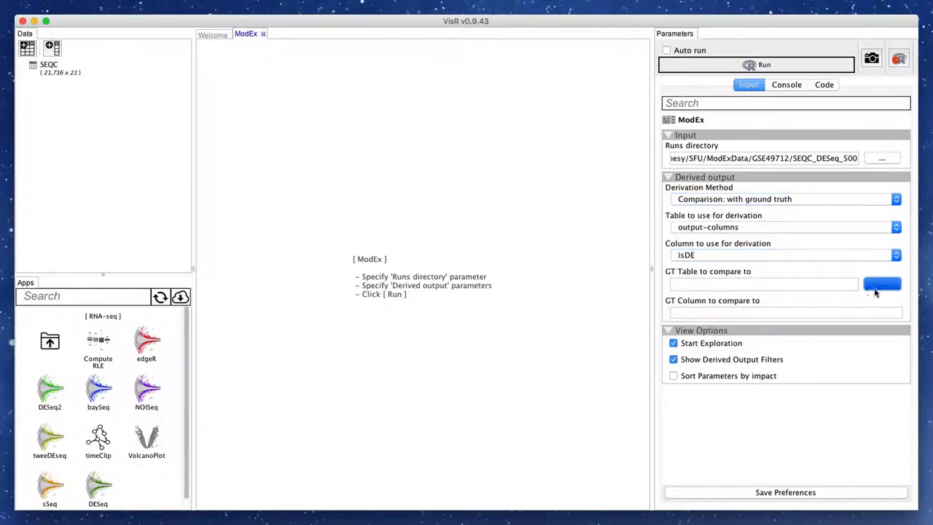
pyautogui.click(882, 283)
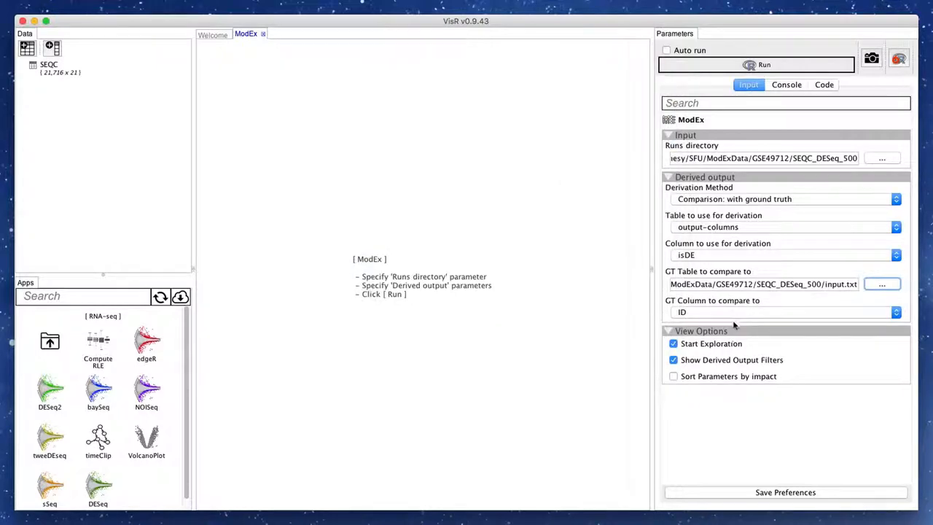
pyautogui.click(780, 312)
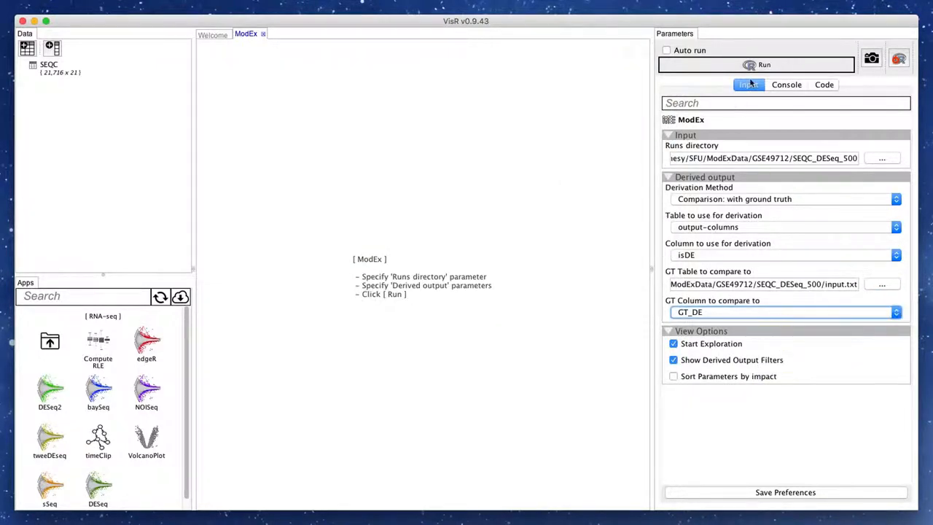
# - Run ModEx, select the FDR threshold distribution, and open Runs Overview plot settings
pyautogui.click(764, 64)
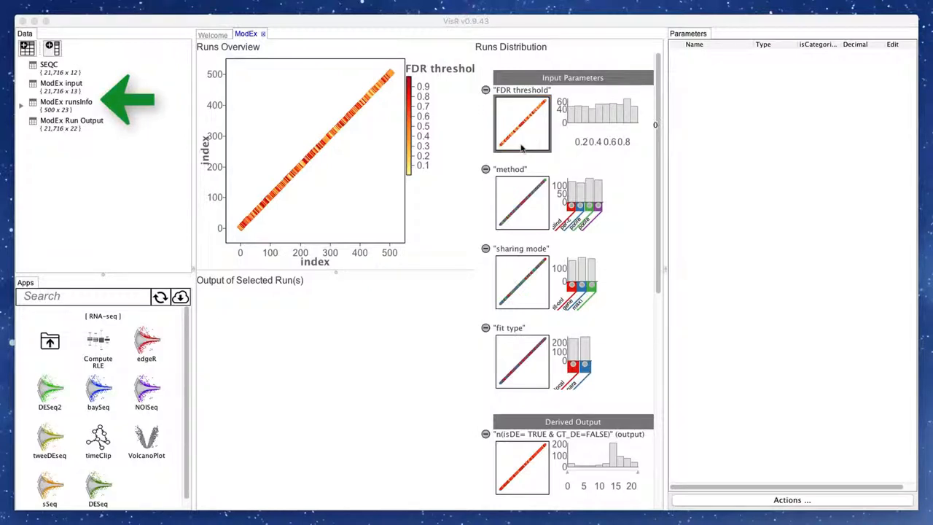
pyautogui.click(522, 123)
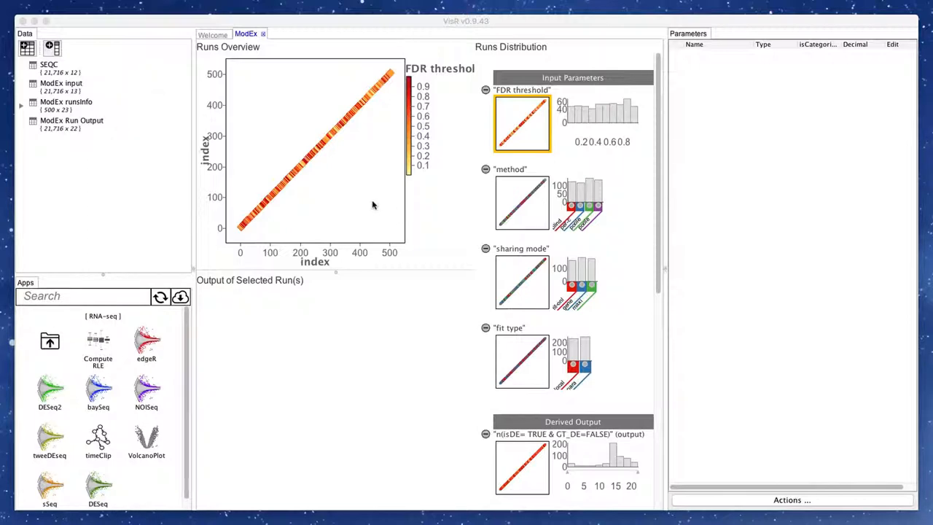
pyautogui.click(372, 201)
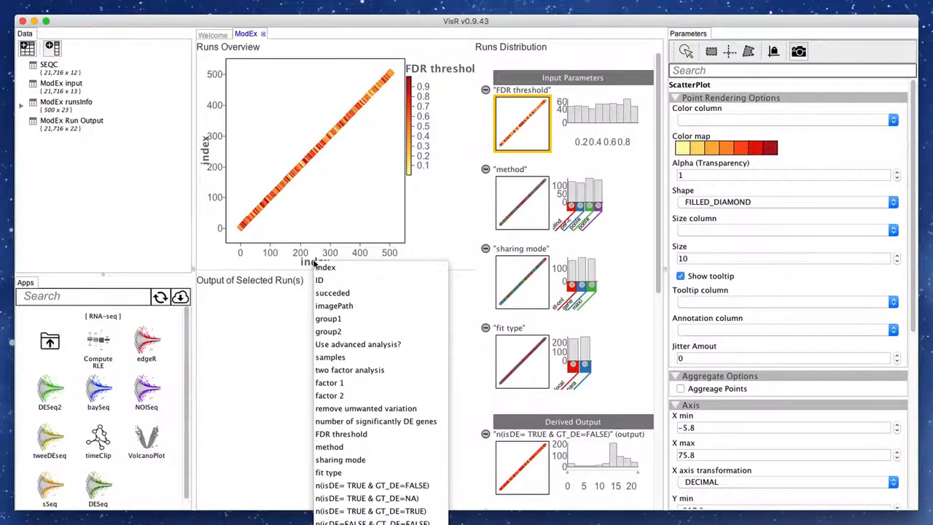
pyautogui.moveTo(381, 446)
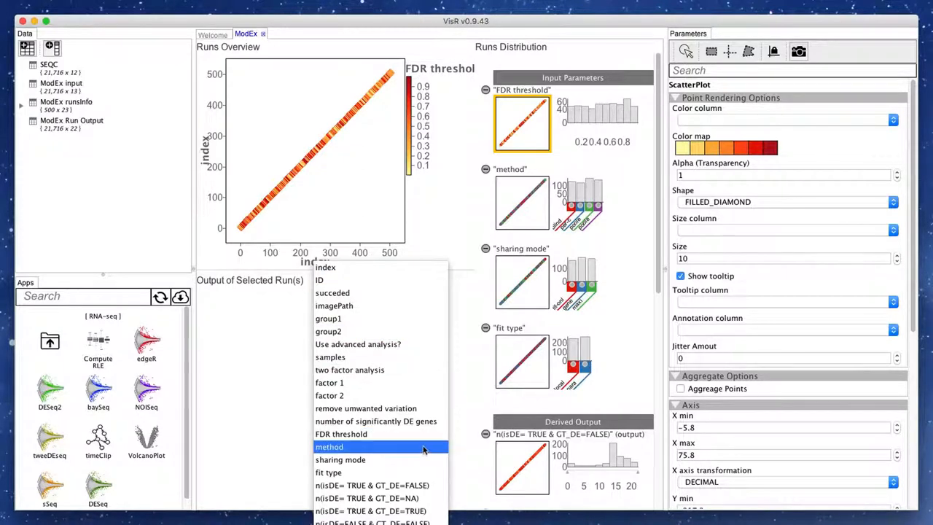
pyautogui.moveTo(391, 457)
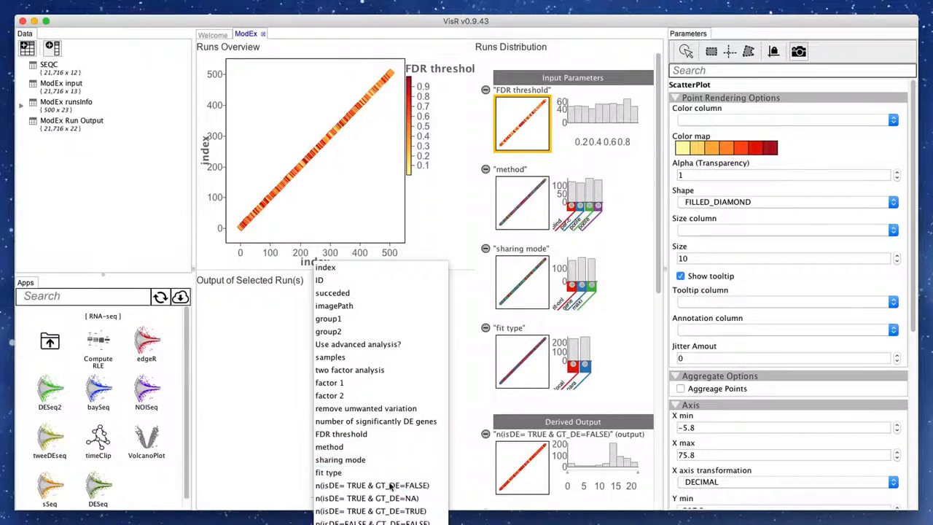
# - Set X to n(isDE=TRUE & GT_DE=FALSE) and Y to n(isDE=TRUE & GT_DE=TRUE)
pyautogui.click(341, 434)
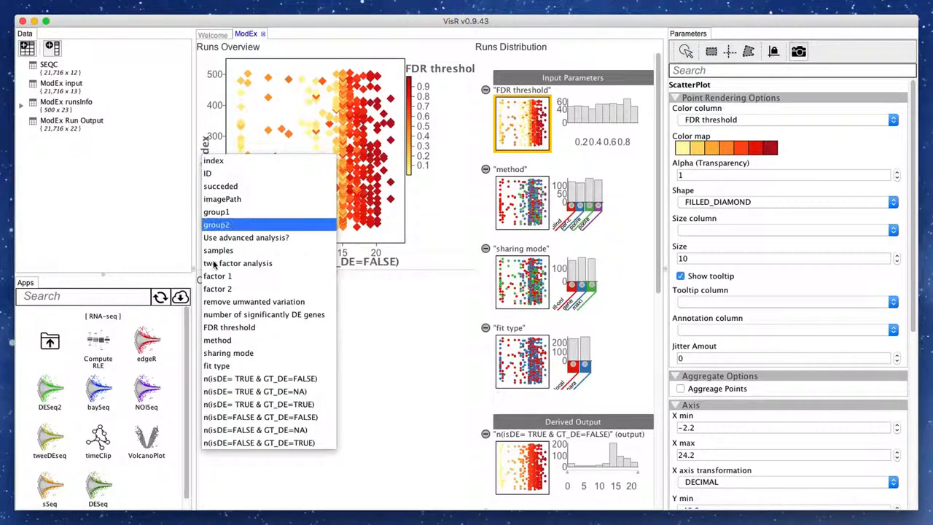
pyautogui.moveTo(259, 403)
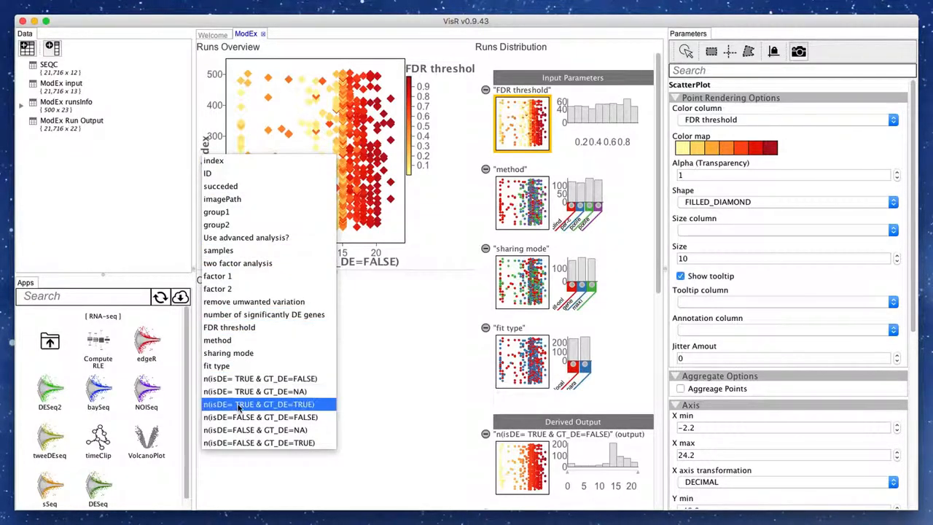
pyautogui.click(260, 404)
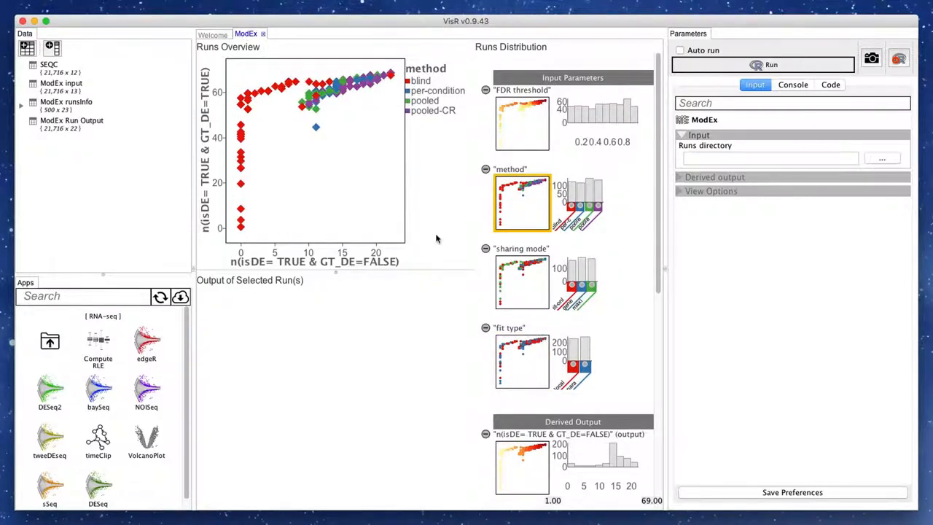
pyautogui.moveTo(579, 208)
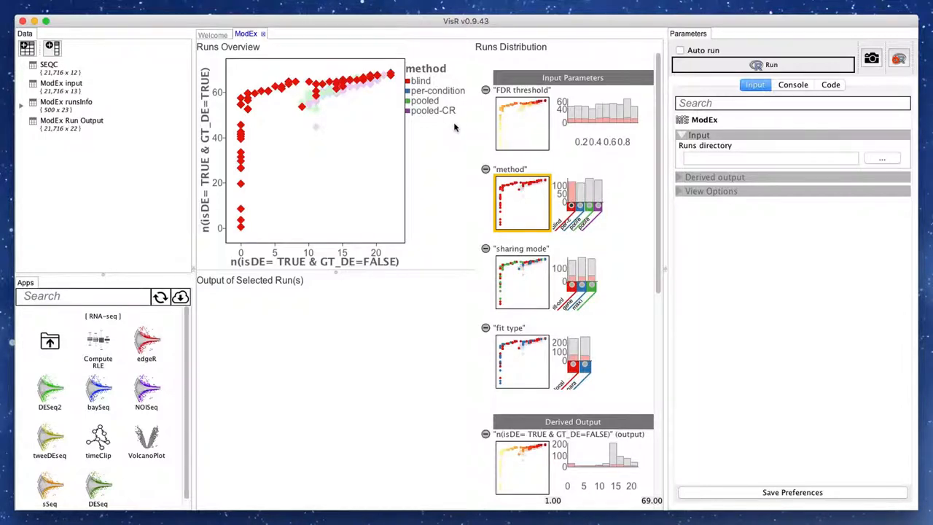
pyautogui.moveTo(572, 204)
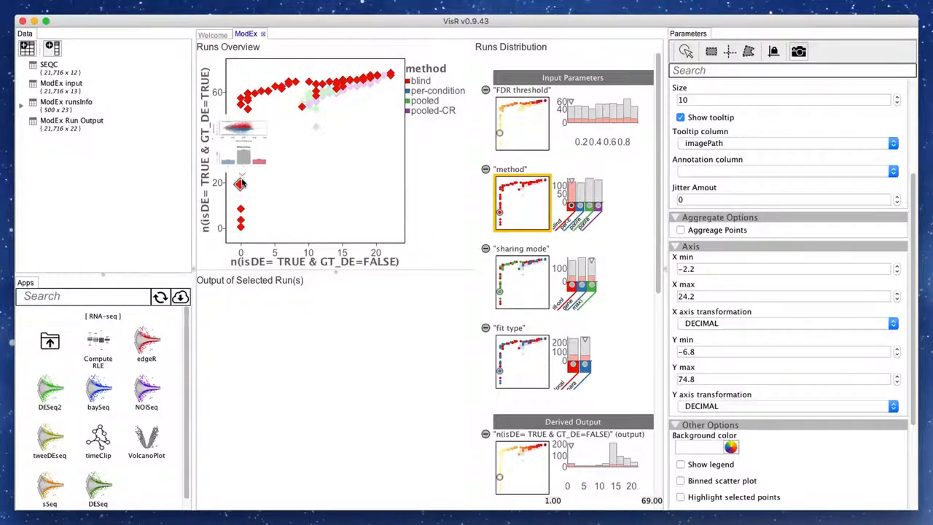
# - Select several runs' MA plots, ending on the run near 1 false, 60 true positives
pyautogui.click(241, 228)
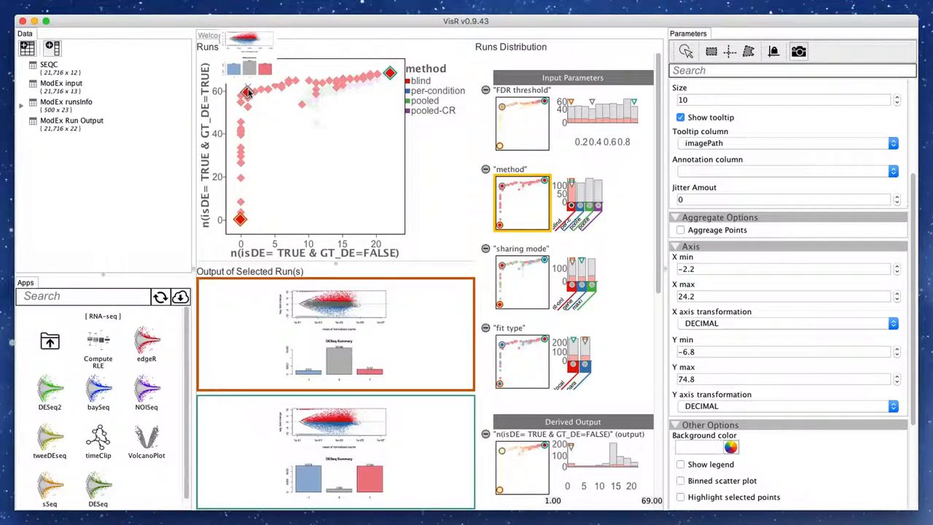
pyautogui.click(241, 95)
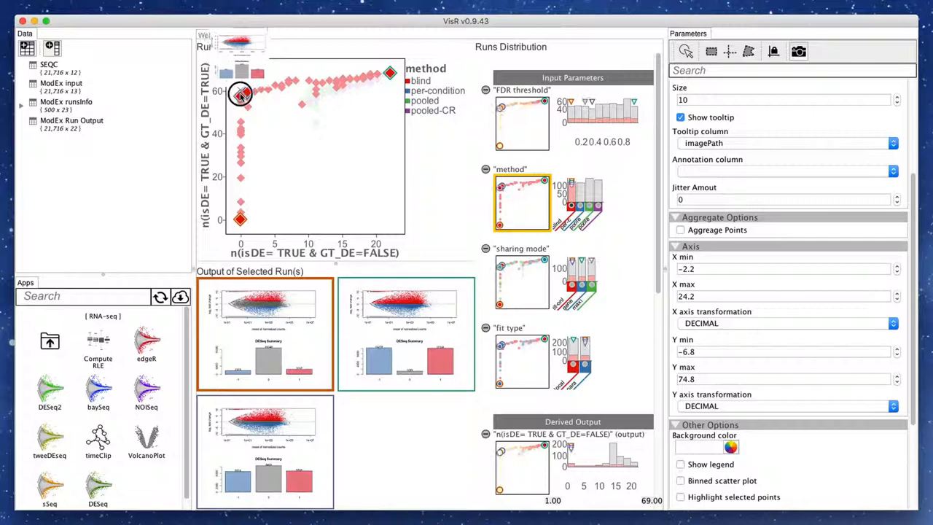
pyautogui.click(241, 95)
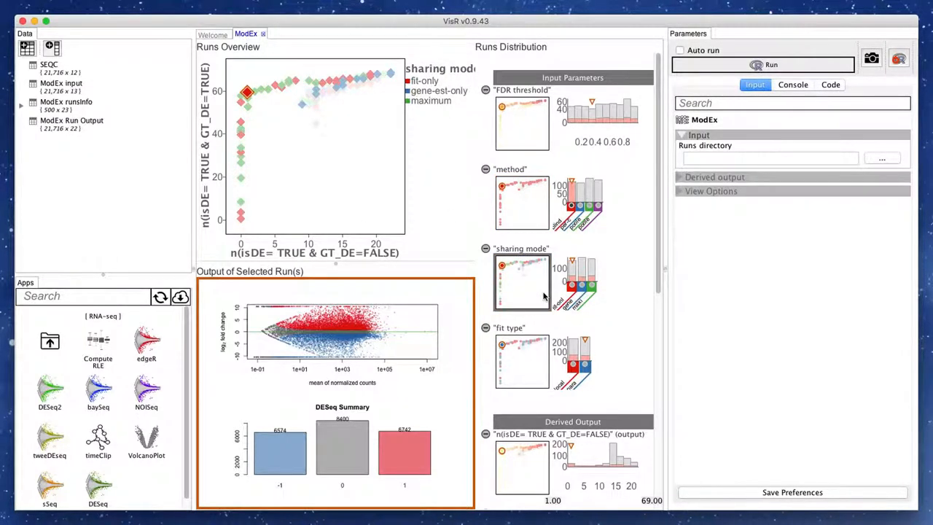
pyautogui.moveTo(575, 284)
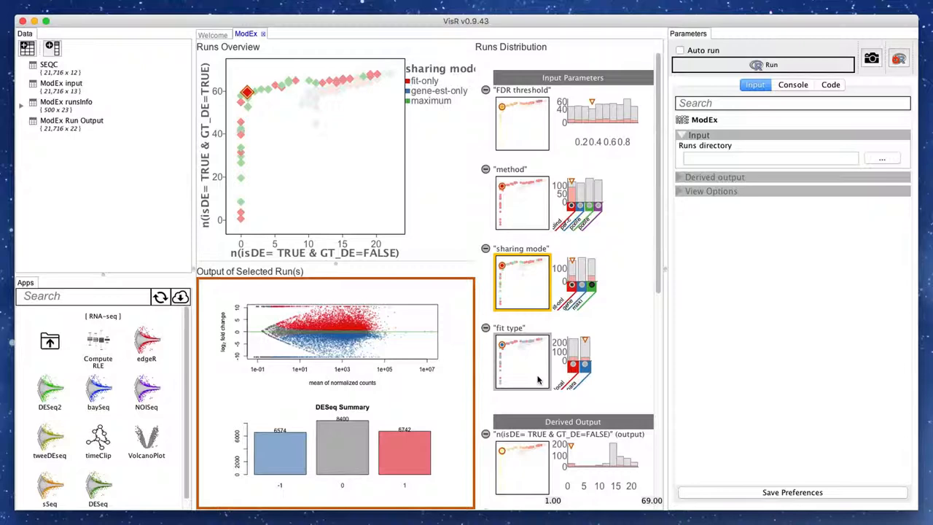
# - Switch the runs overview colouring to a different run parameter
pyautogui.click(522, 362)
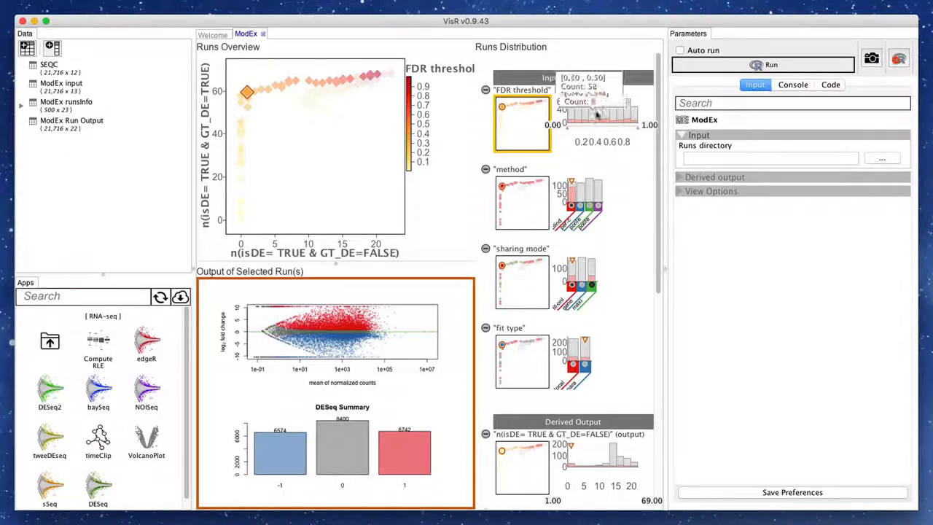
pyautogui.moveTo(538, 130)
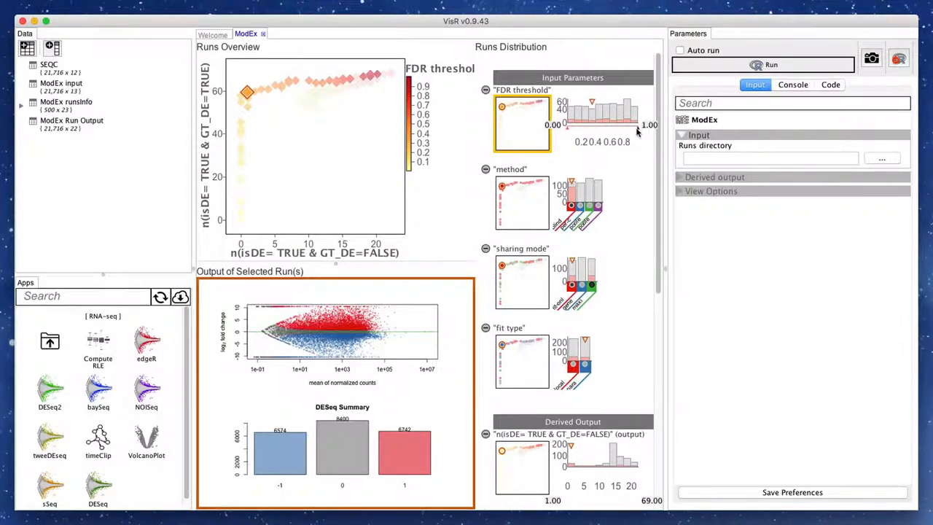
# - Restrict runs to a narrow FDR threshold range and show a neighbouring remaining run's output
pyautogui.moveTo(630, 124); pyautogui.dragTo(598, 131)
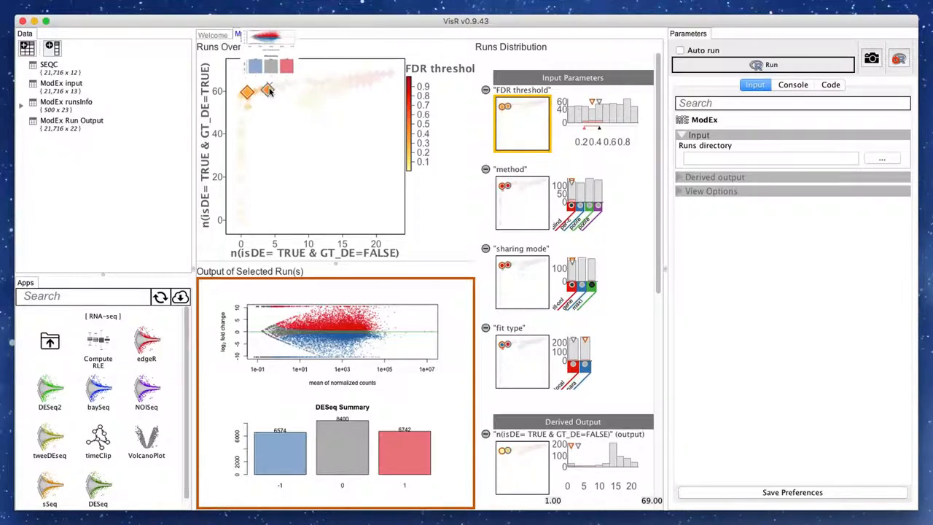
pyautogui.click(61, 65)
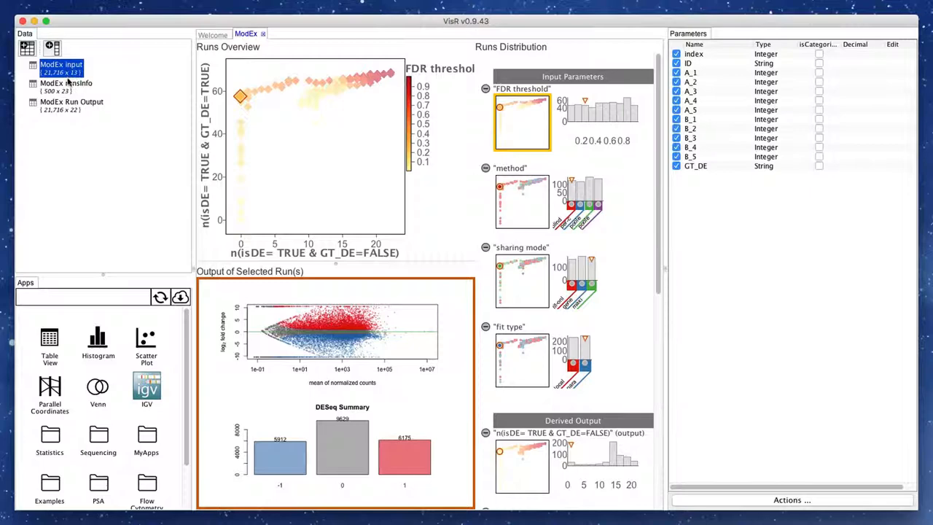
# - List the columns of the ModEx input table, then the ModEx runsInfo table
pyautogui.click(67, 85)
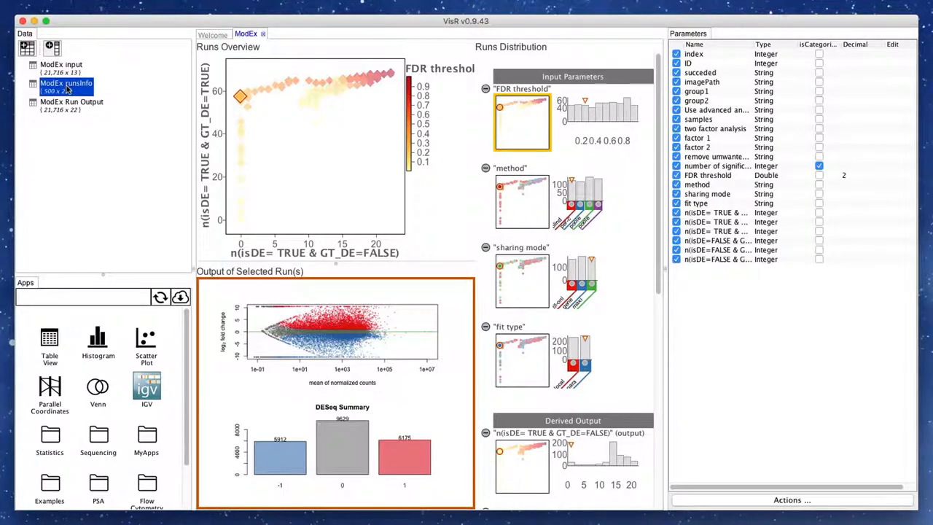
pyautogui.click(71, 102)
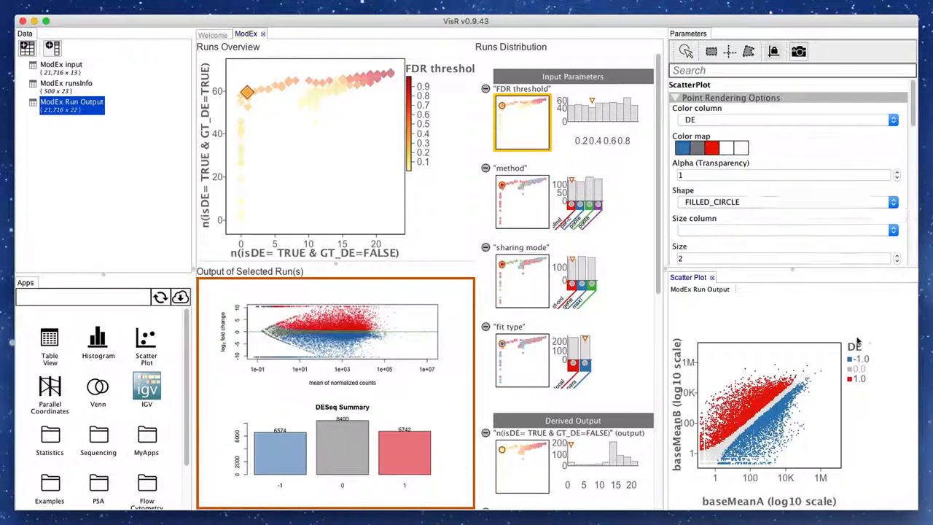
# - Scroll down through the baseMeanA versus baseMeanB scatter plot settings
pyautogui.scroll(-3)
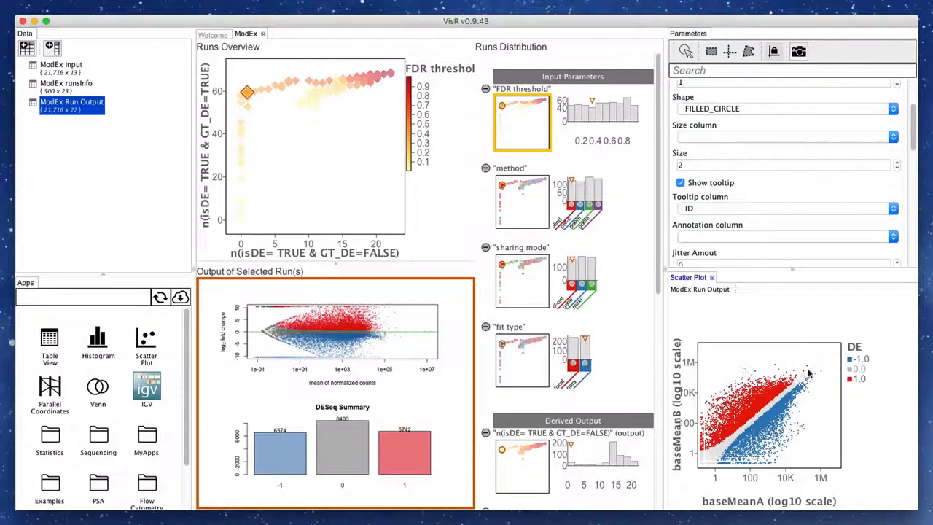